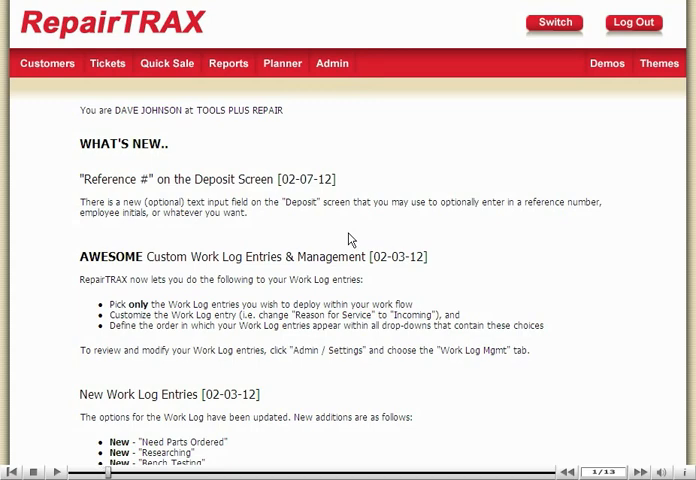
Go to Admin > Settings to reach the Tools Plus Repair store settings.
click(332, 64)
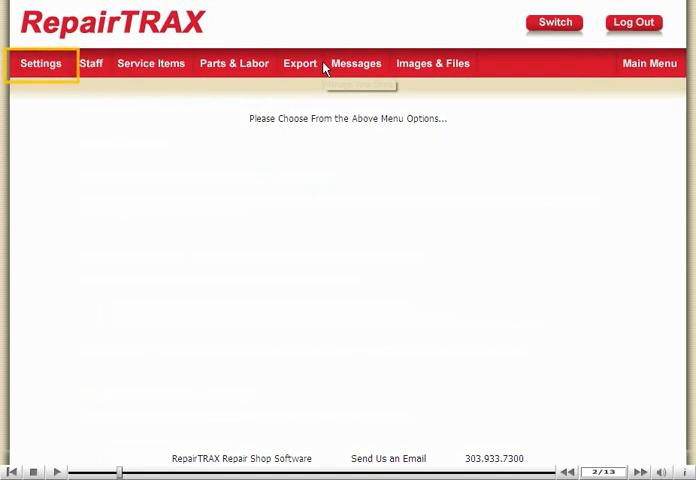
click(40, 64)
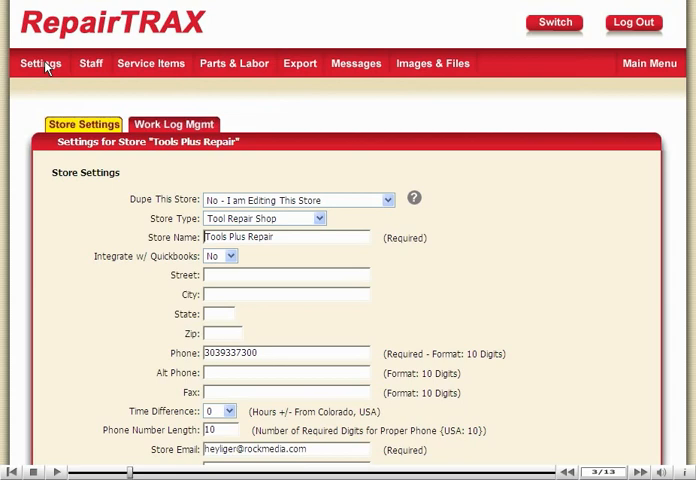
Expand the Store Type list, currently set to Tool Repair Shop.
scroll(down, 3)
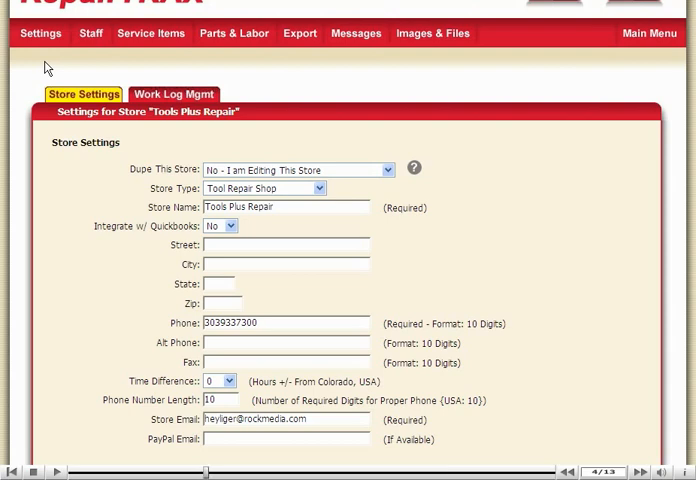
mouse_move(304, 188)
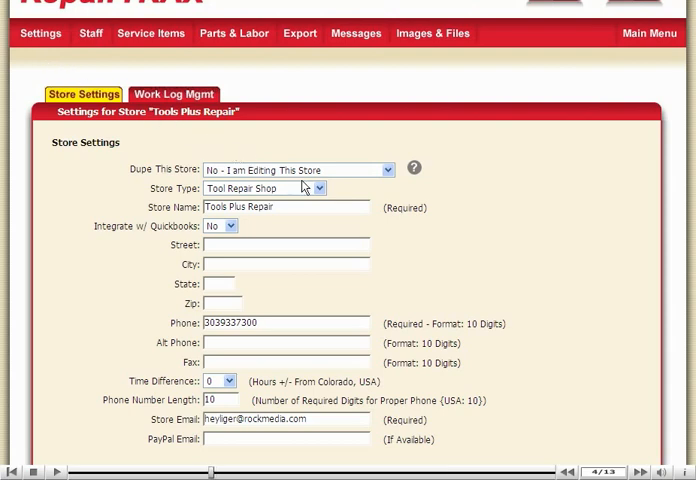
click(324, 188)
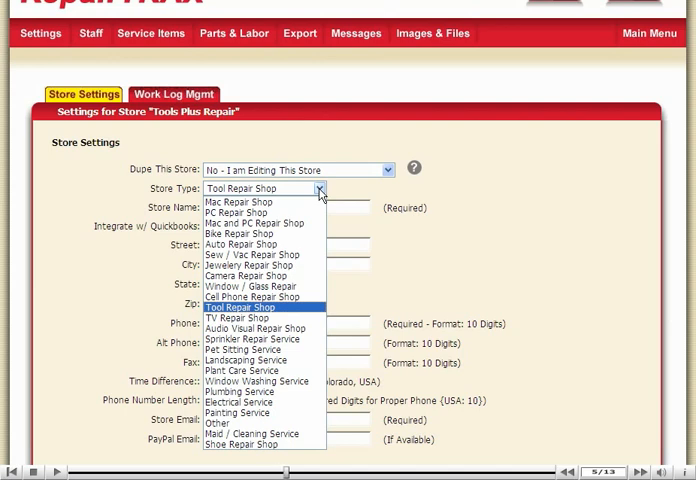
Keep Tool Repair Shop, enter the Broadway, Boulder, CO 80302 address, and expand Time Difference.
click(262, 306)
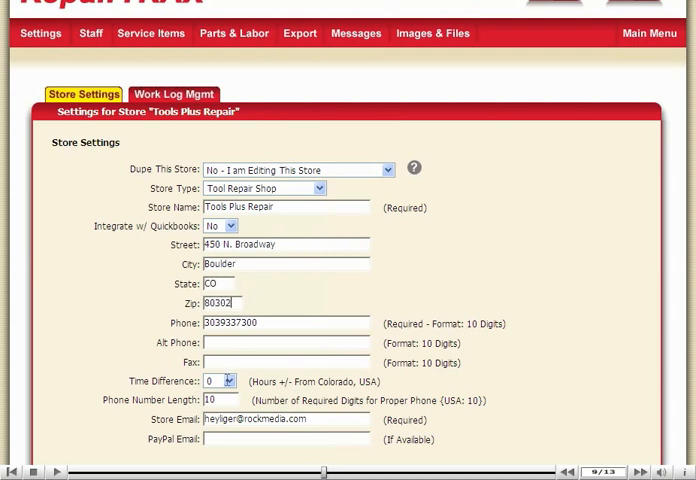
click(224, 380)
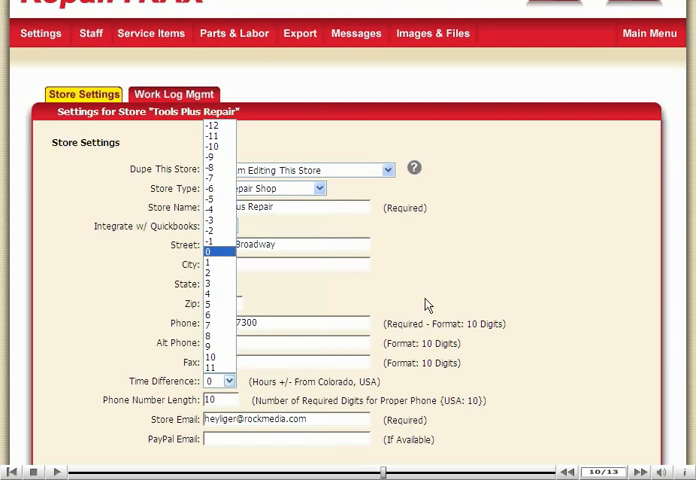
Choose a time difference from Colorado of 0 hours.
click(216, 254)
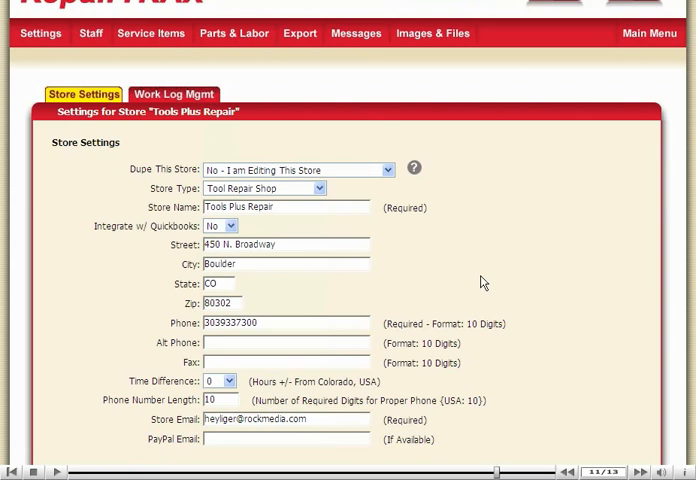
Submit the store settings and receive the updated confirmation.
scroll(down, 3)
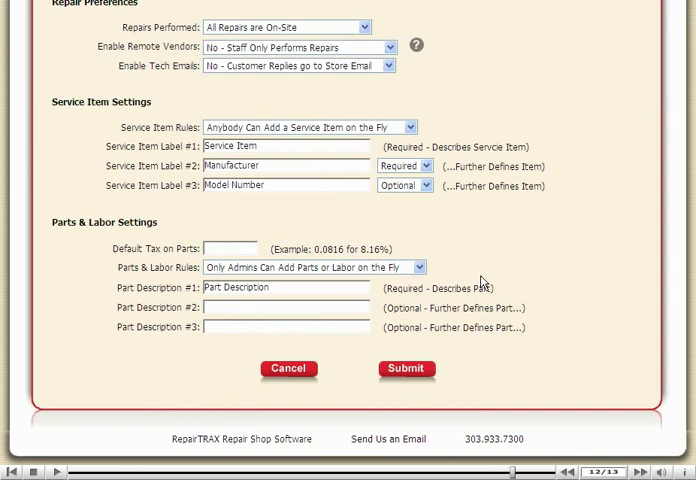
click(404, 368)
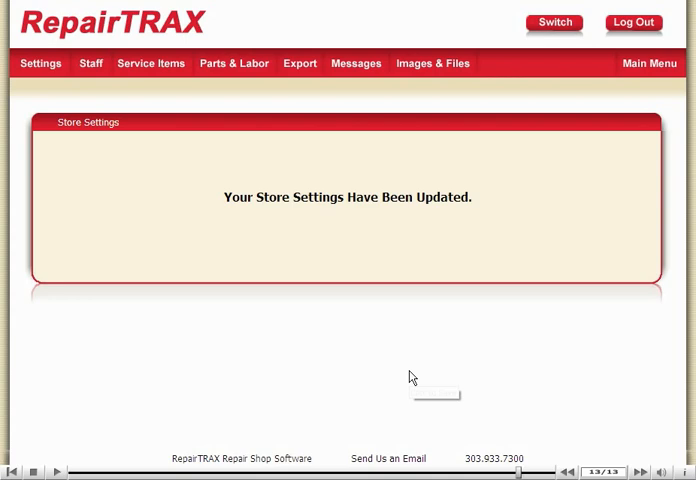